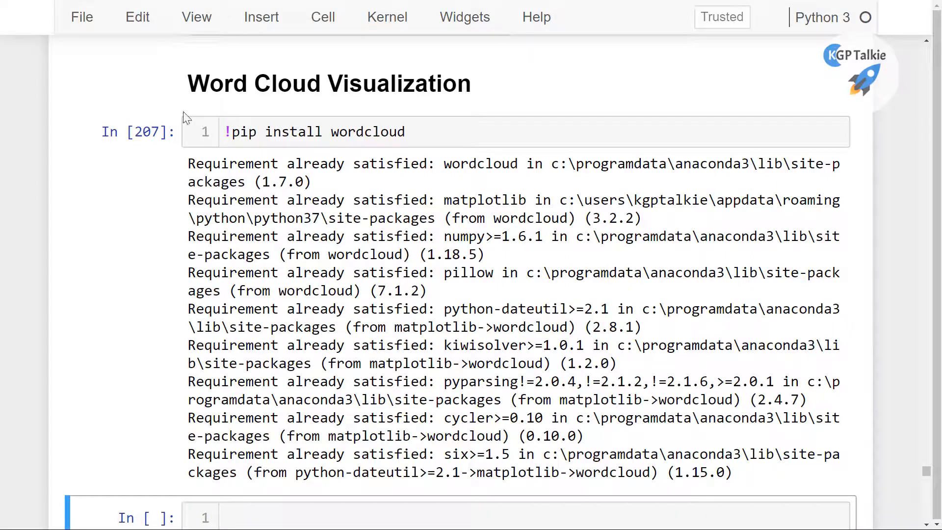
mouse_move(268, 92)
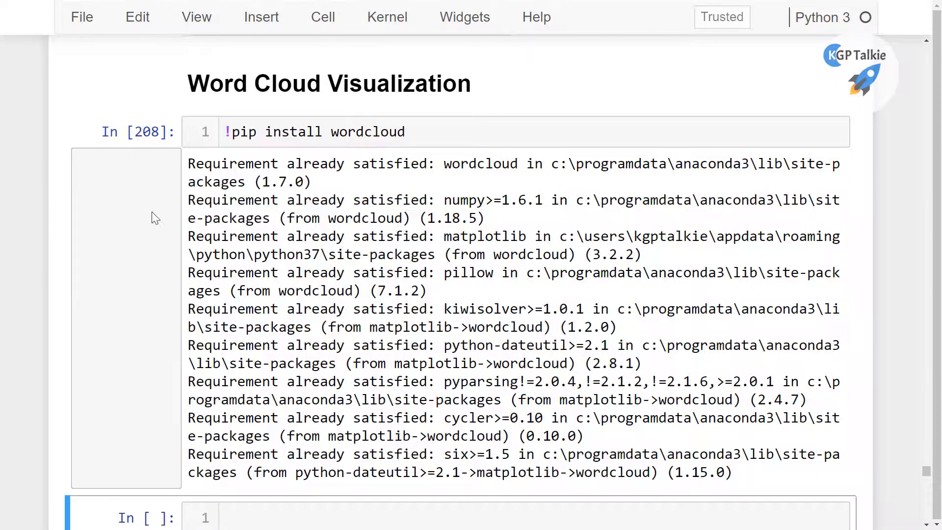
Step: Scroll through the rerun pip install output, confirming all wordcloud requirements are already satisfied
scroll(down, 3)
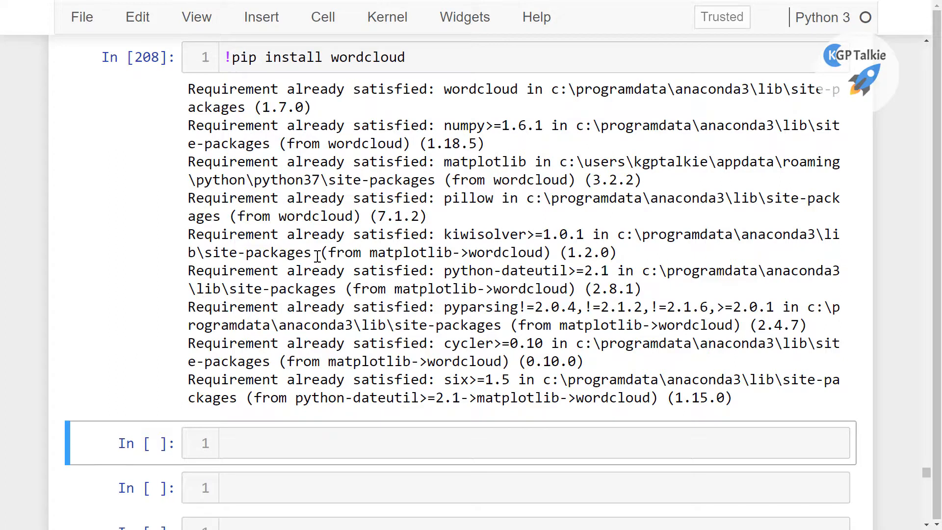
scroll(down, 3)
text(# )
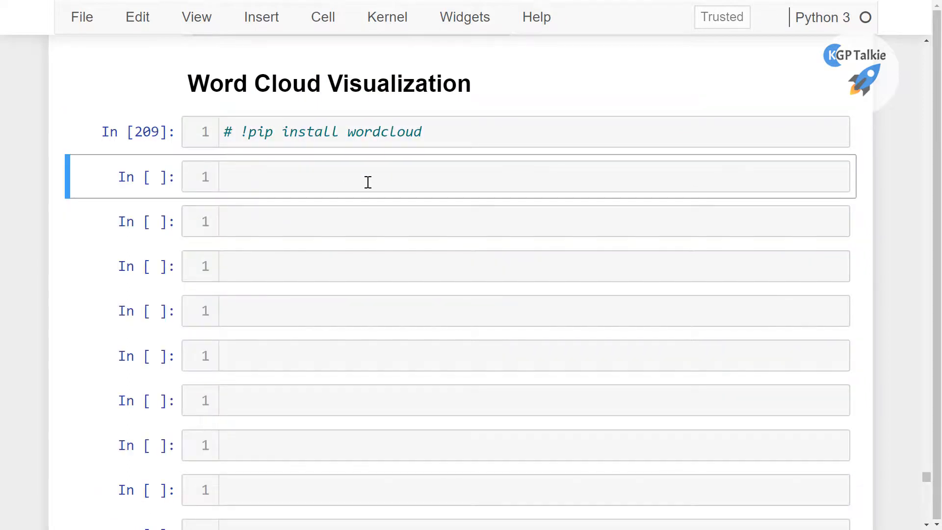
Step: Save the notebook and start the import cell with 'from wordcloud import WordCloud'
click(367, 177)
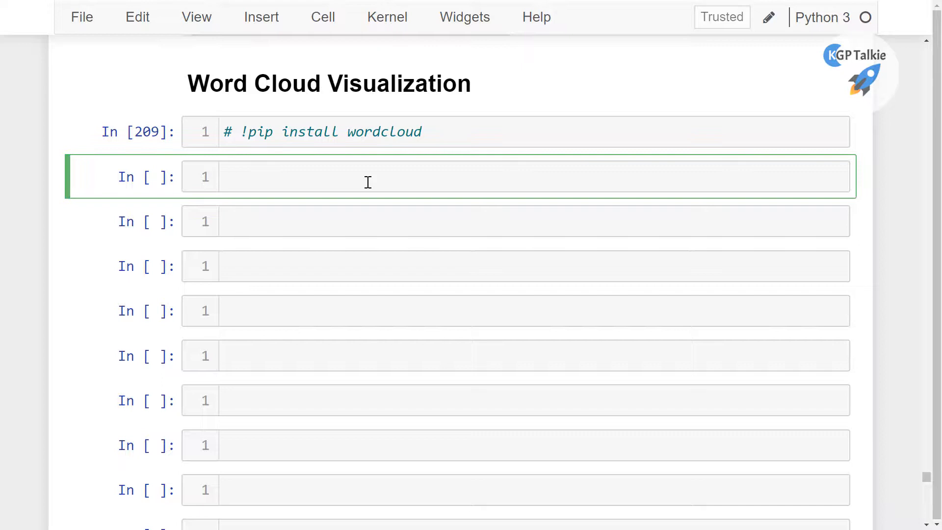
key(ctrl+s)
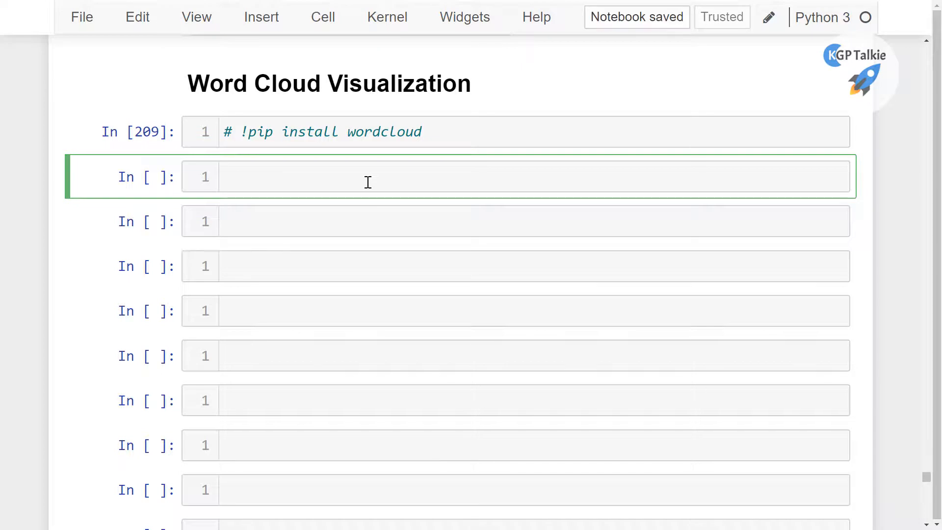
click(366, 177)
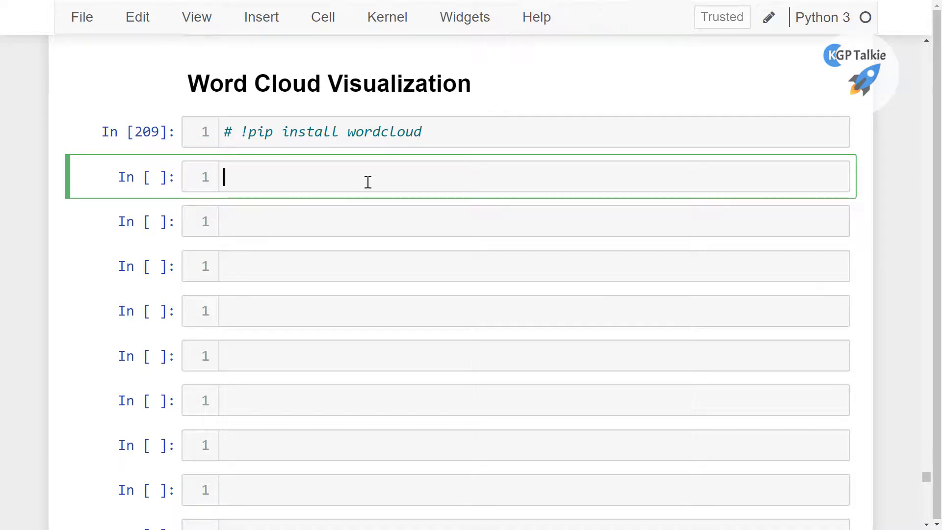
text(from wordcloud)
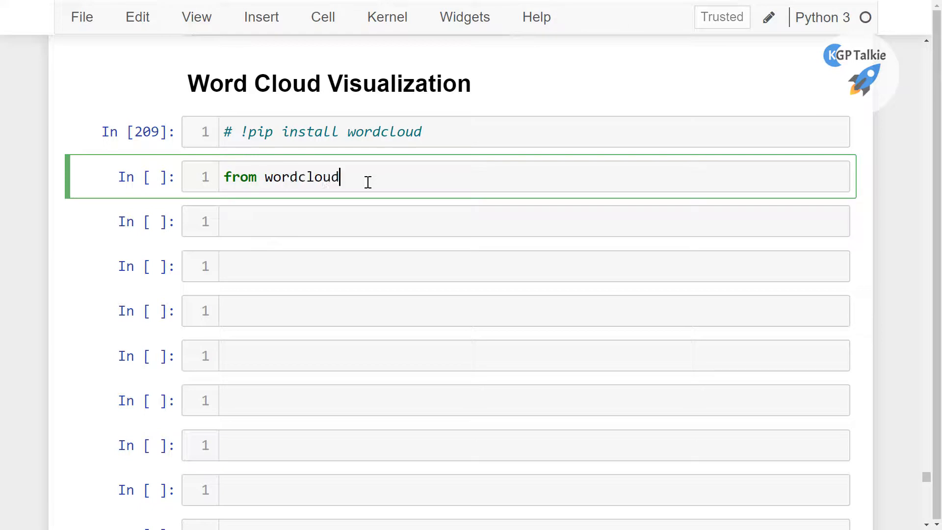
text(import Wo)
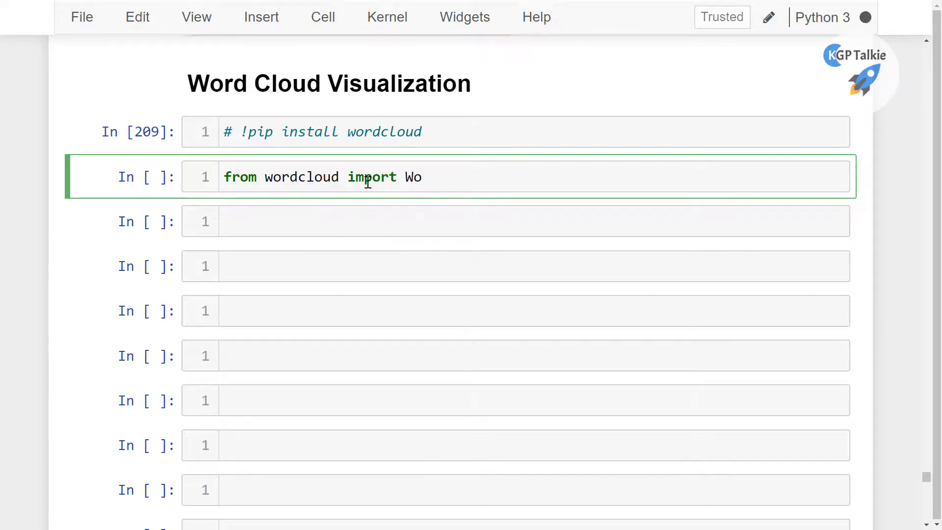
text(rdCloud)
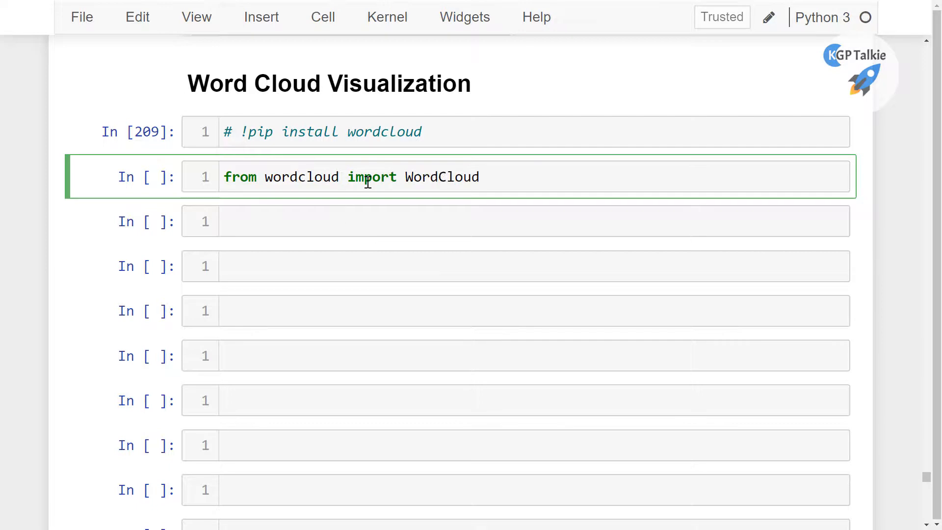
Step: Add 'import matplotlib.pyplot as plt' and '%matplotlib inline', then run the cell
text(import)
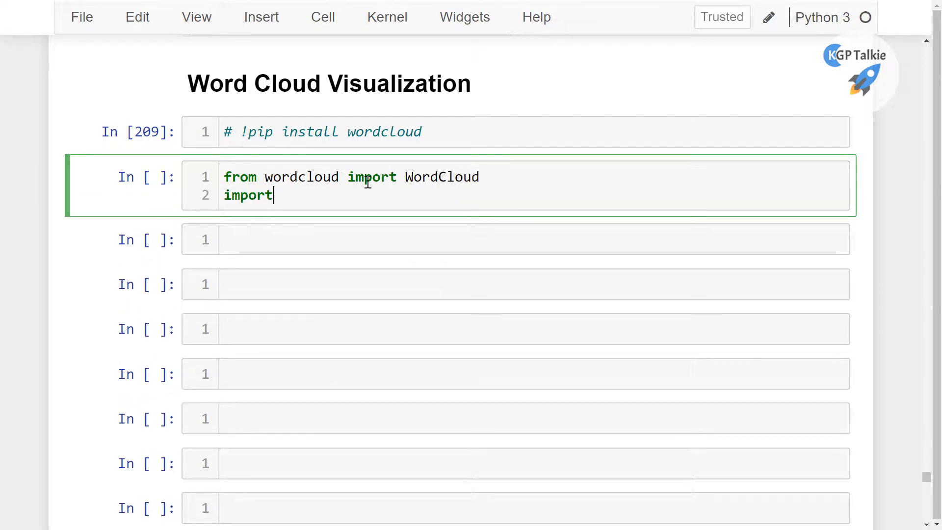
text(matpl)
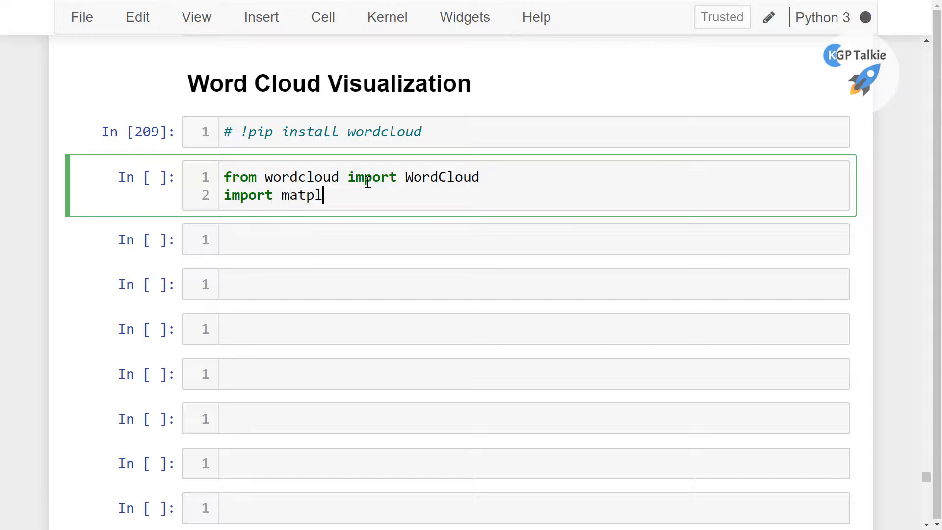
text(otlib.py)
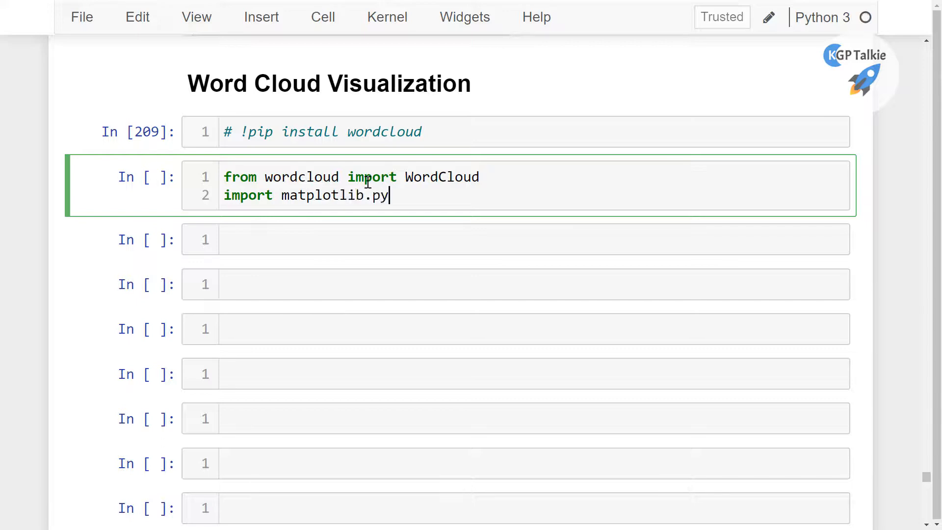
text(plot)
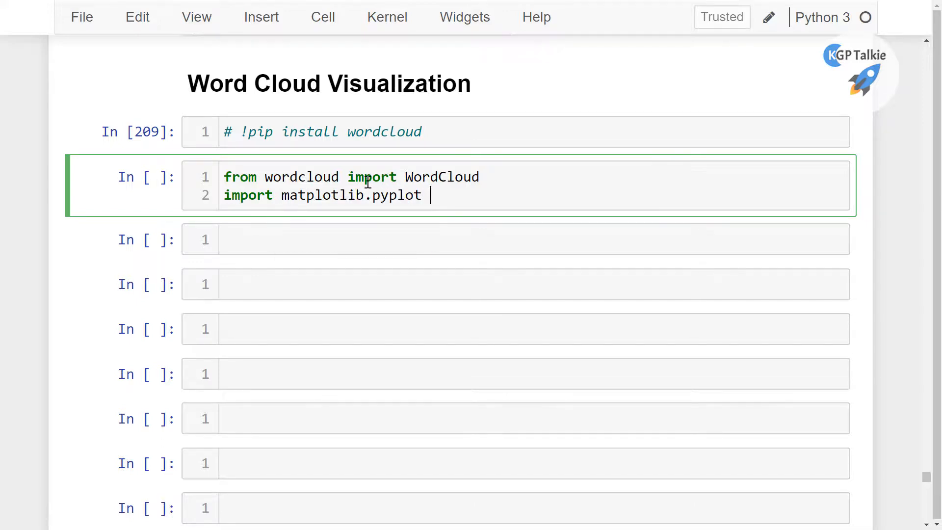
text(as plt)
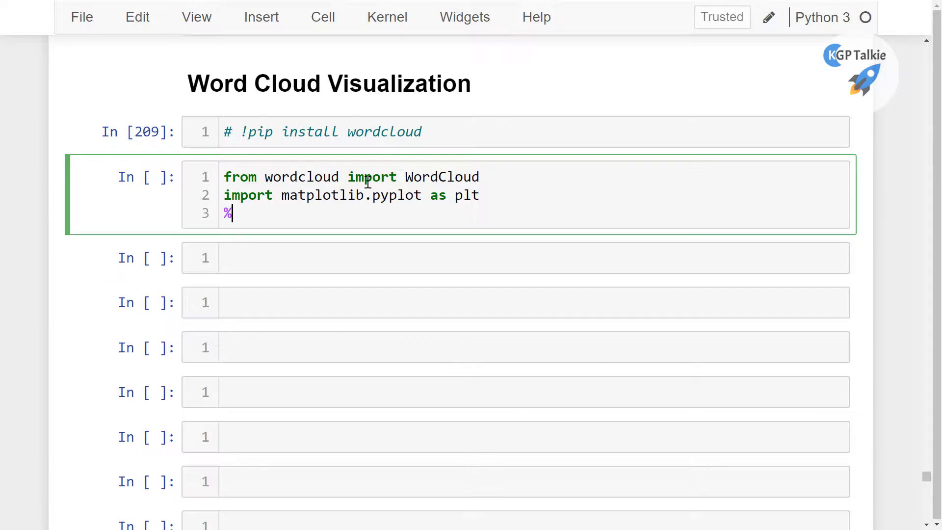
text(matplotlib)
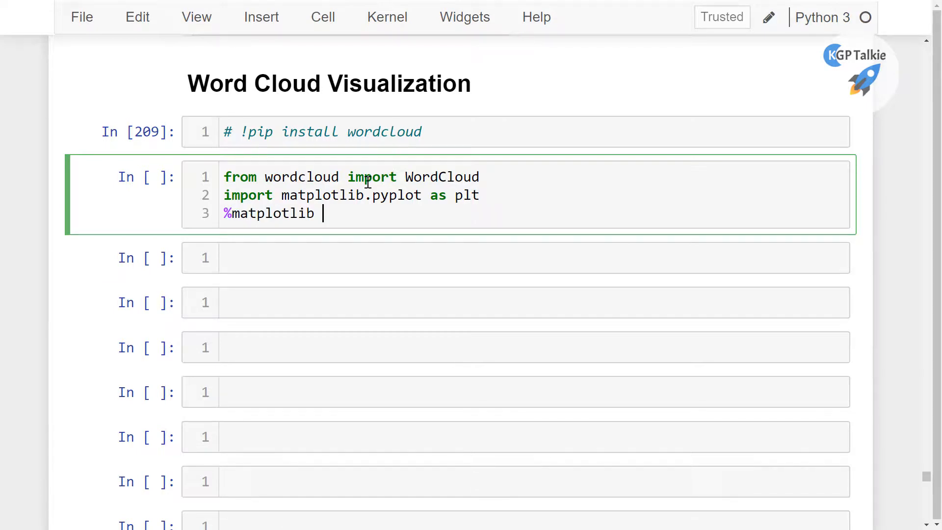
text(inline)
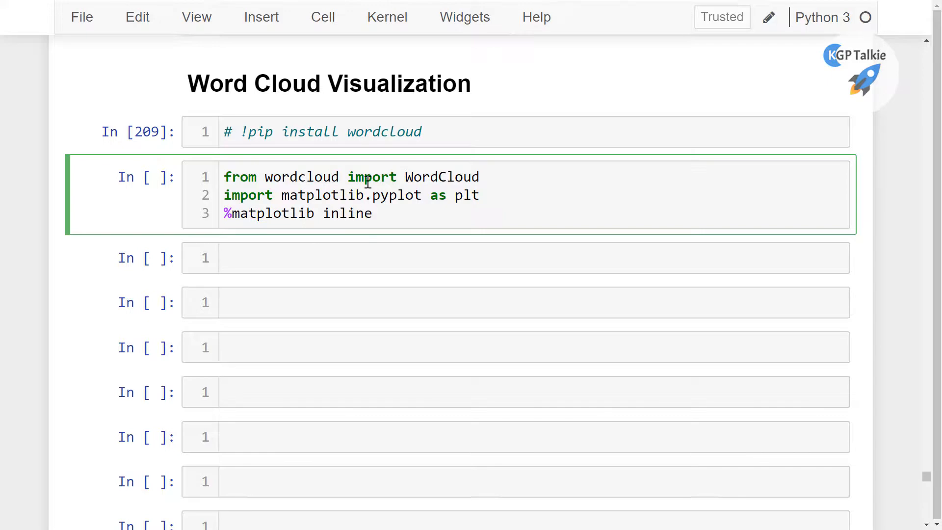
key(Shift+Enter)
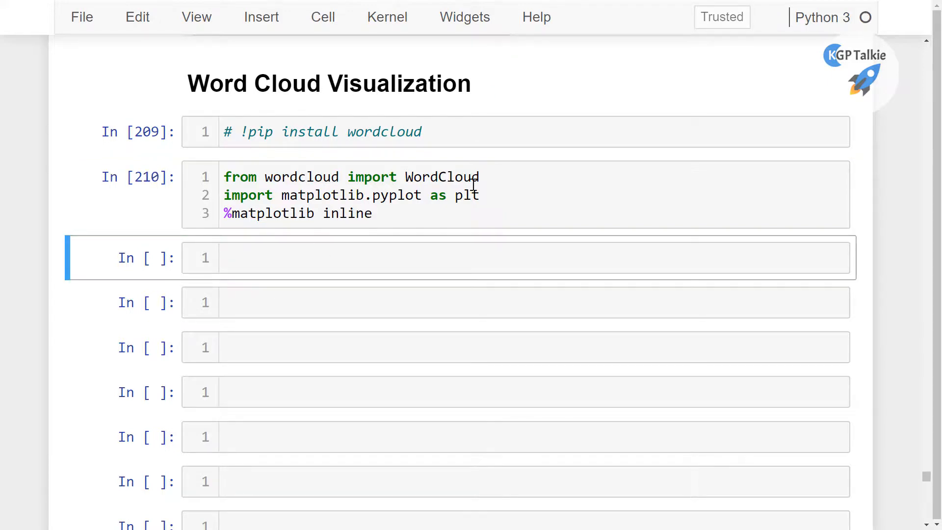
Step: Write text = ' '.join(df['twitts']), choosing the twitts column from autocomplete
click(296, 258)
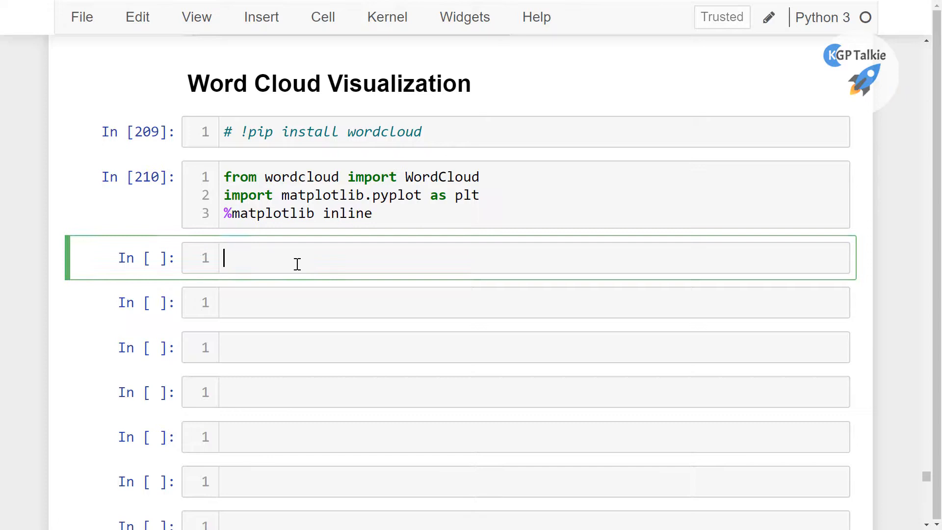
mouse_move(279, 273)
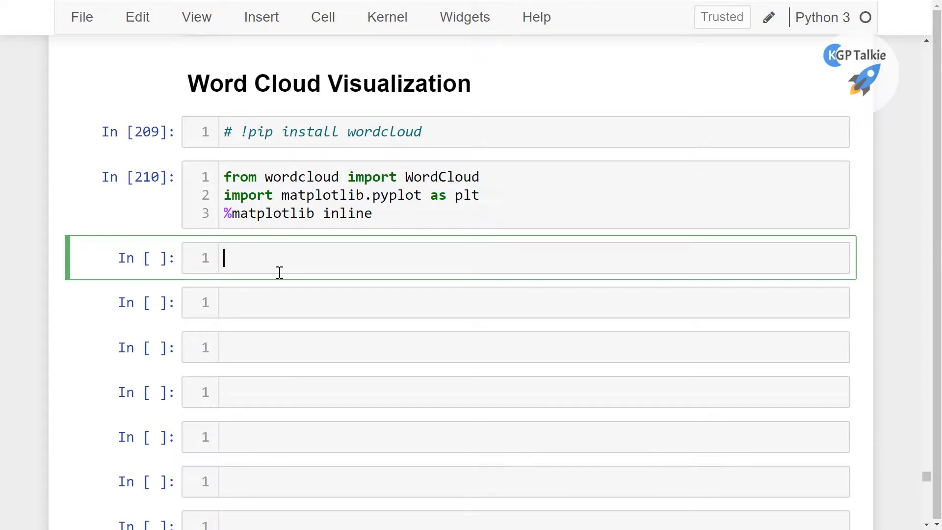
text(text)
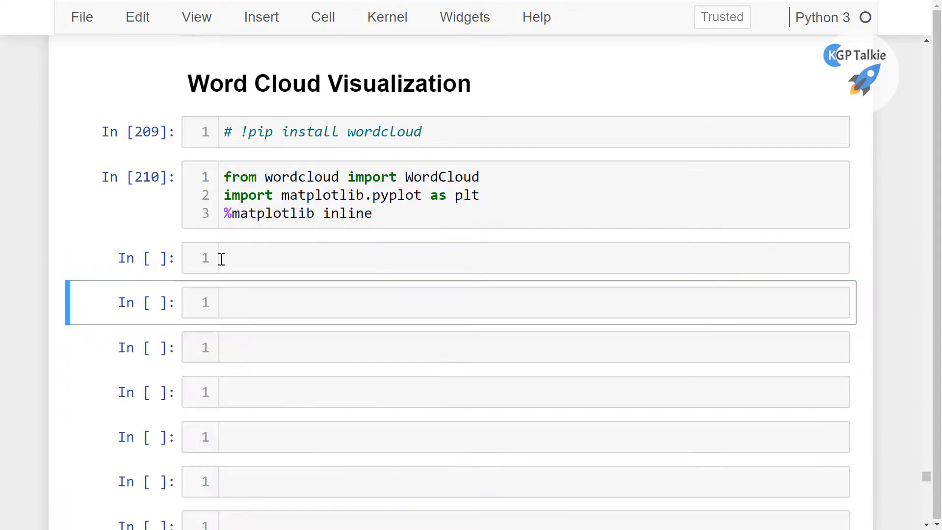
text(text)
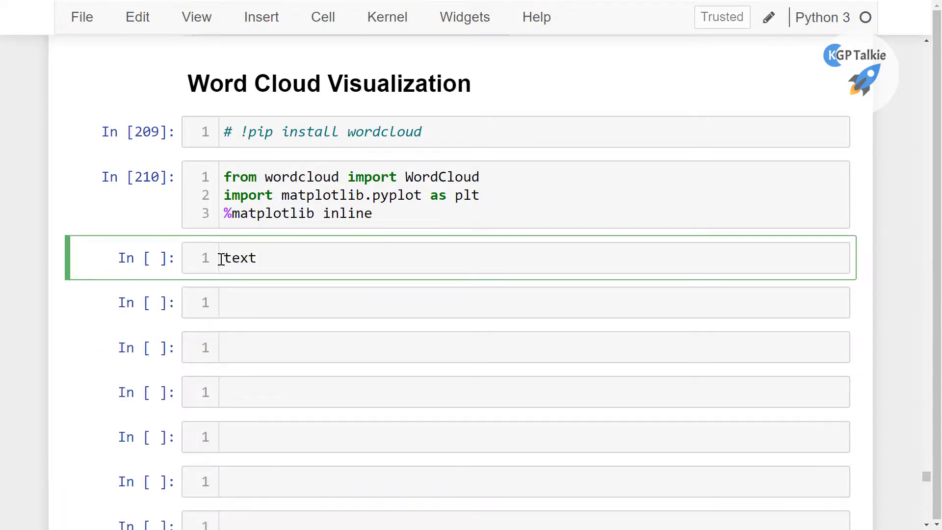
text(= ' ')
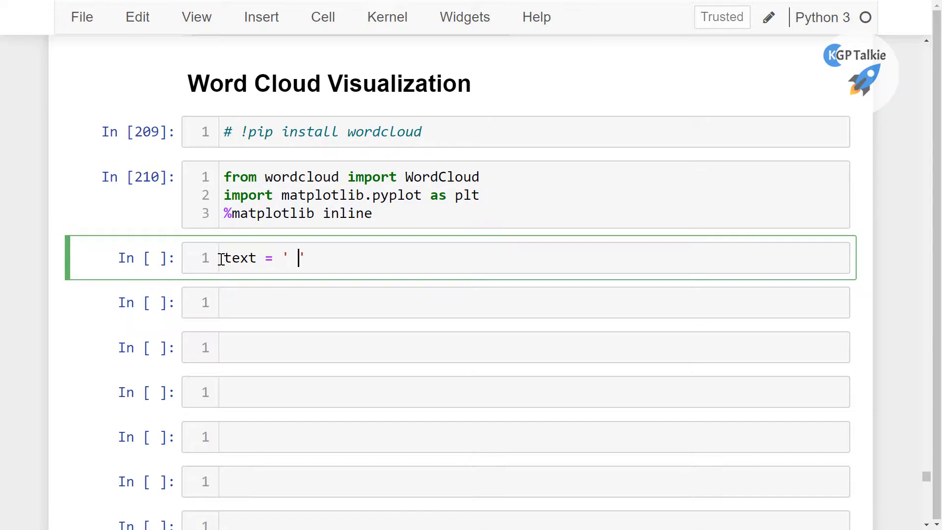
text(.jo)
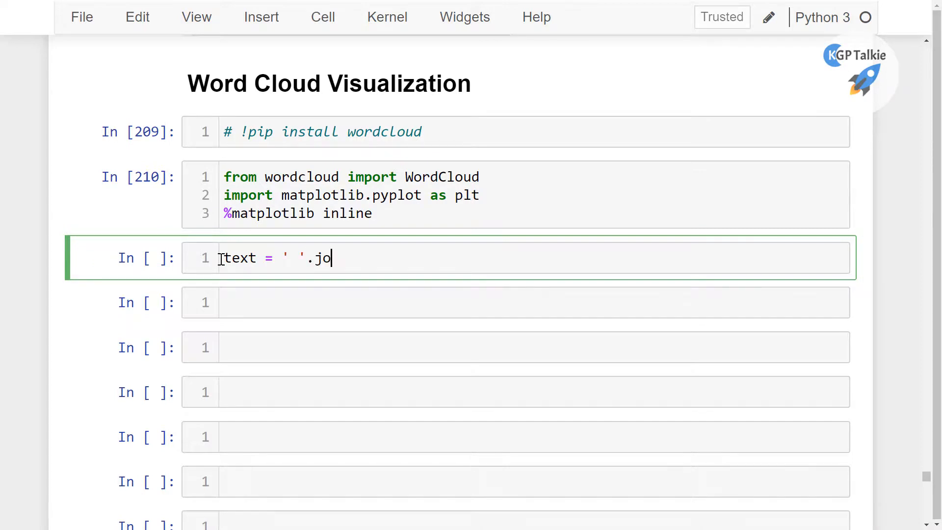
text(in())
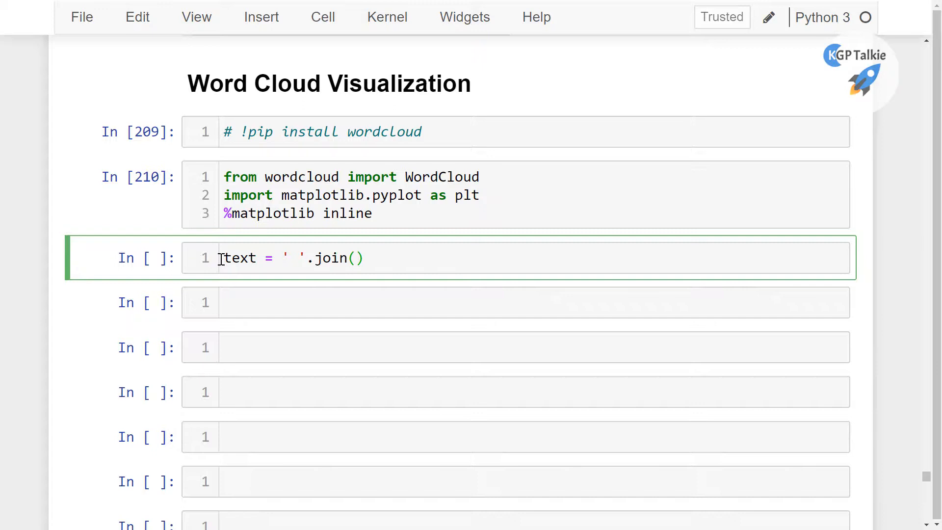
text(text)
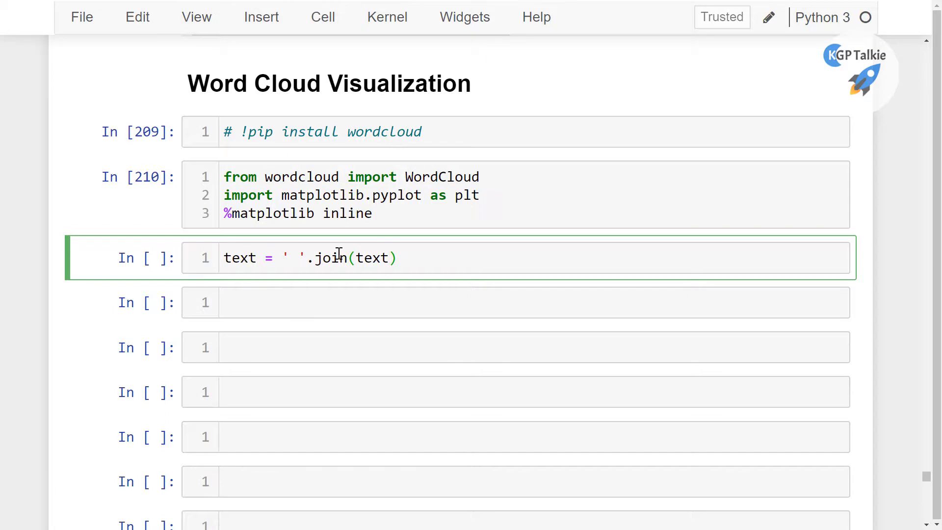
mouse_move(366, 257)
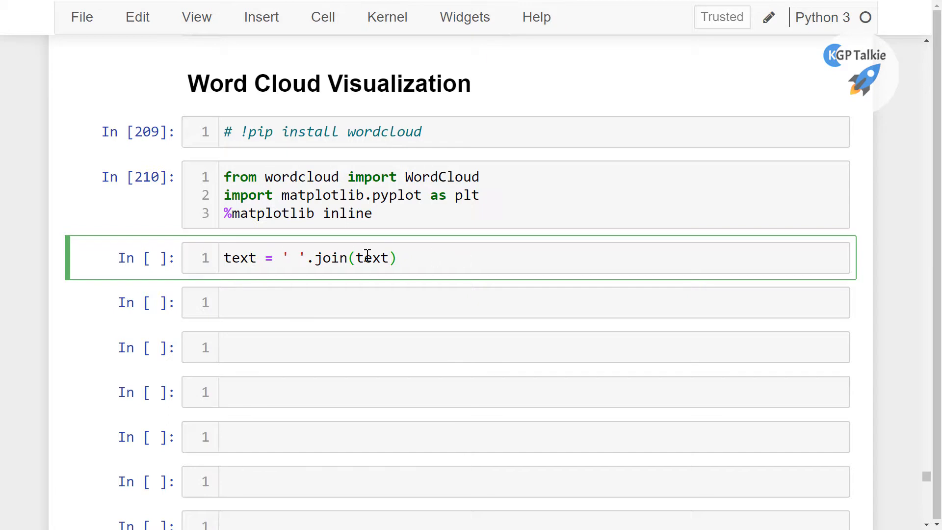
double_click(373, 258)
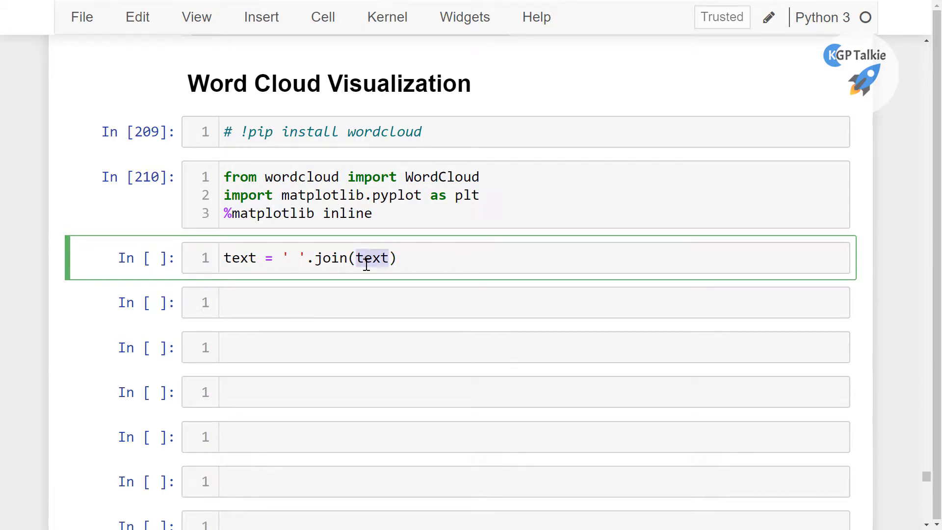
text(df['twi')
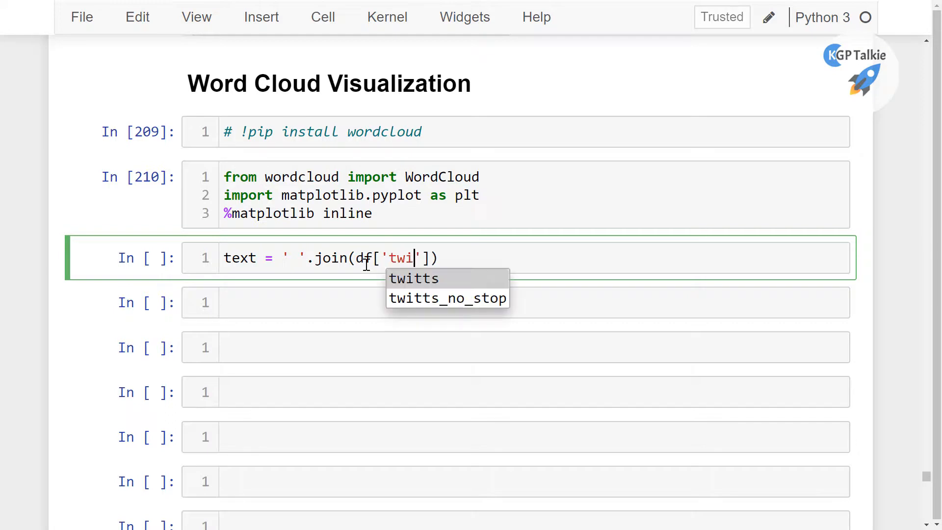
click(413, 278)
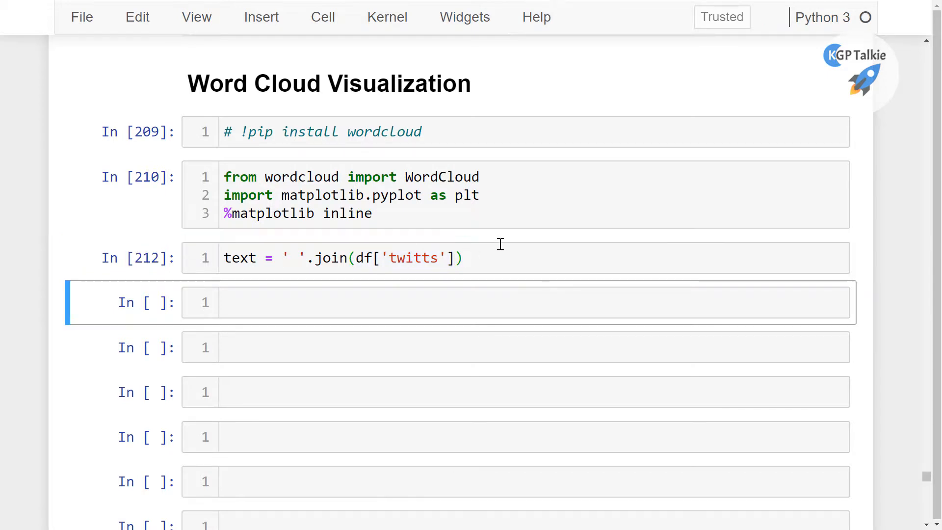
mouse_move(879, 260)
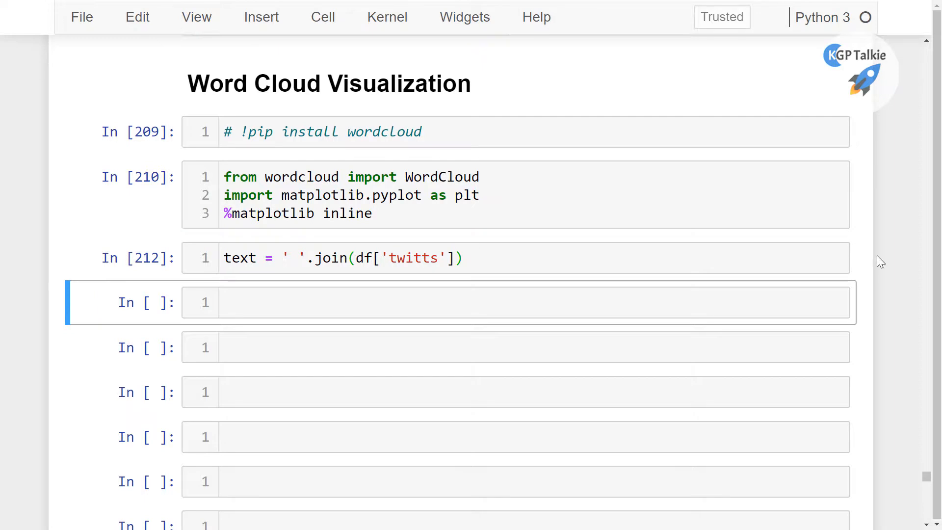
Step: Check the joined text with len(text), which returns 220656 characters
text(len)
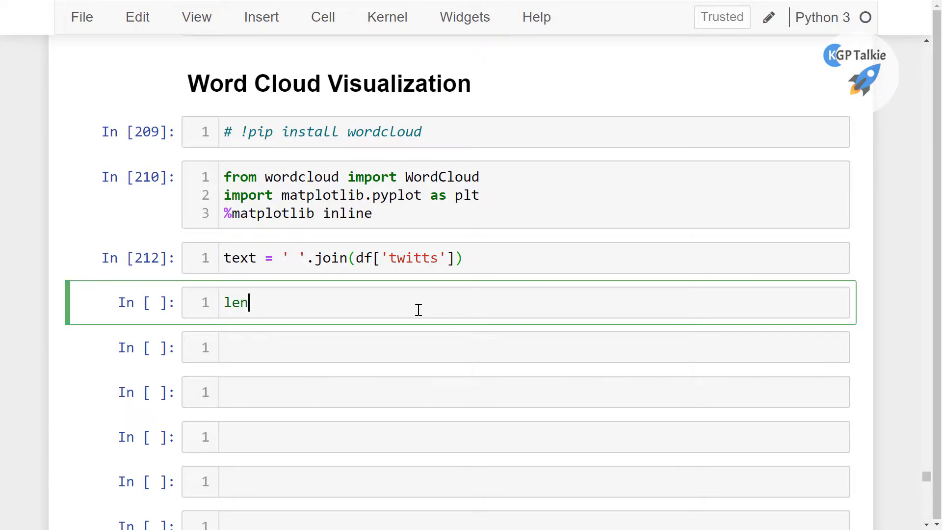
text((text))
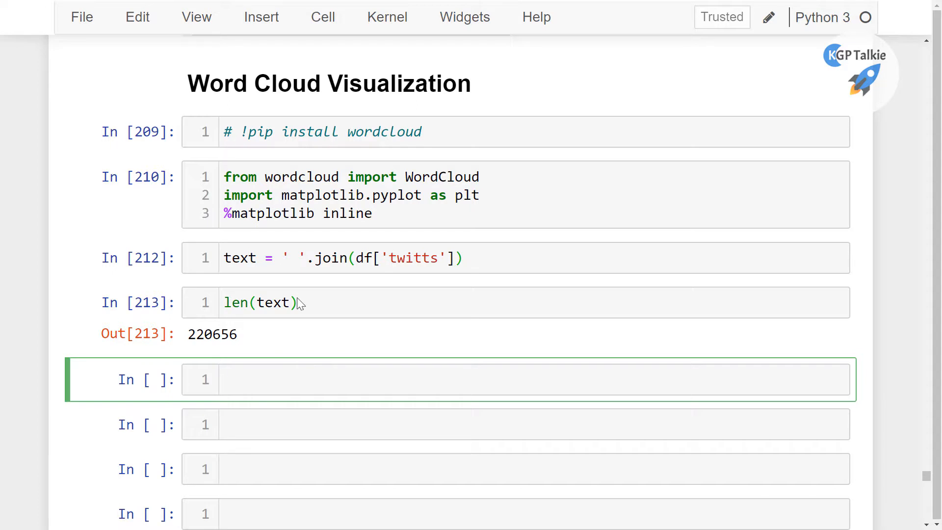
mouse_move(284, 369)
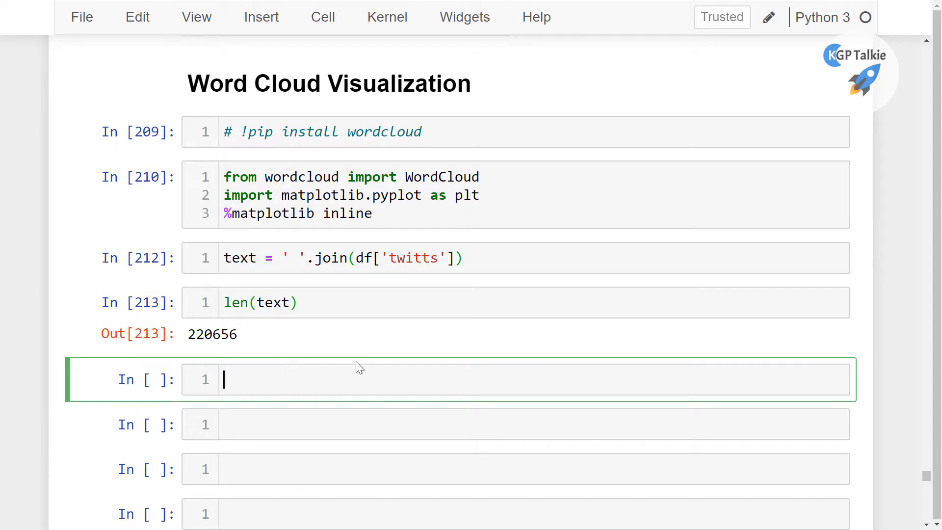
Step: Type wc = WordCloud(width=800, height=400).generate(text) into the empty cell
text(wc =)
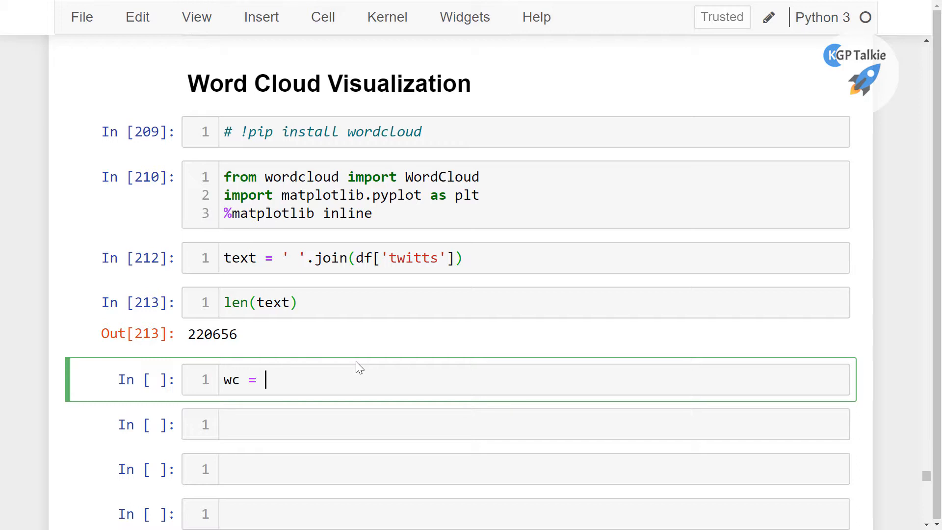
text(WordCloud)
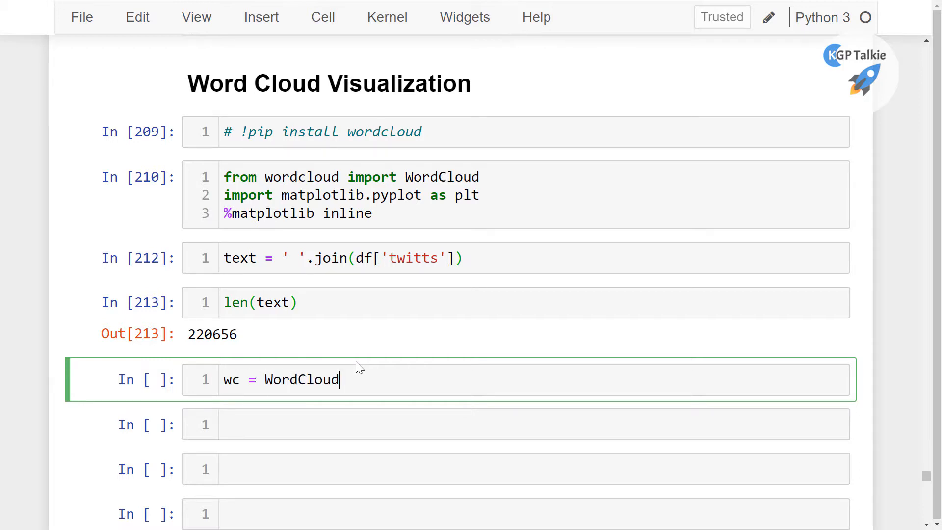
text((w)
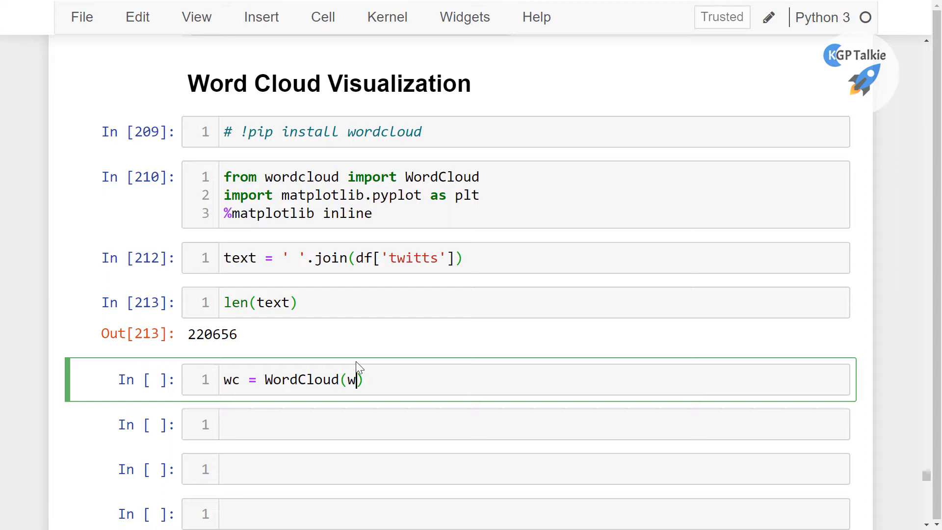
text(idth=)
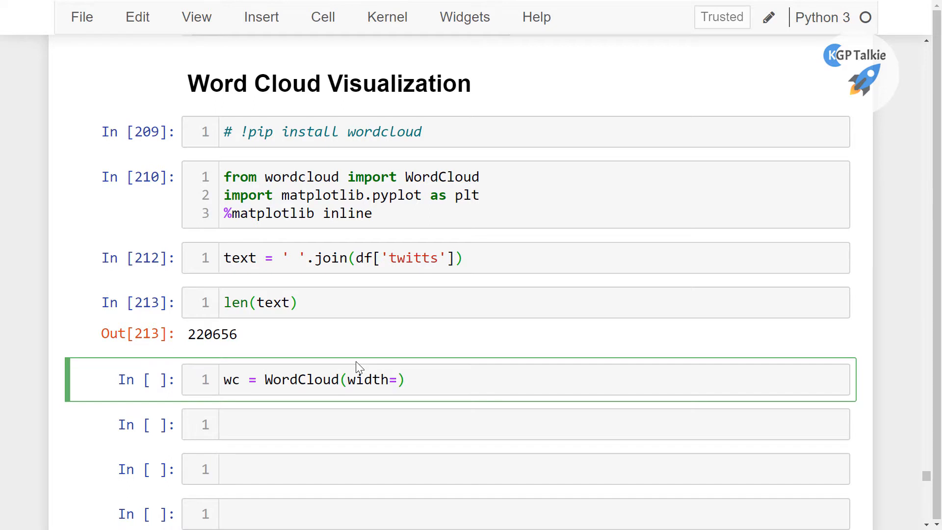
text(800)
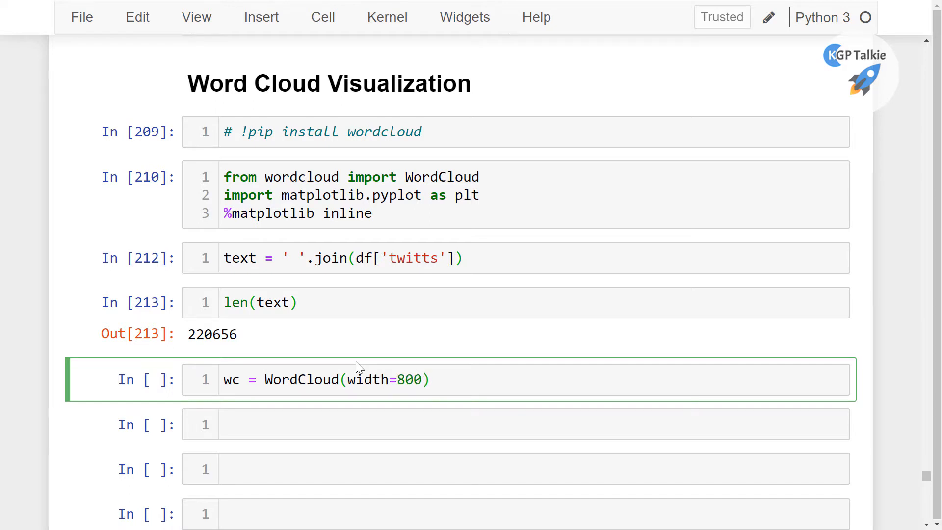
text(, height=)
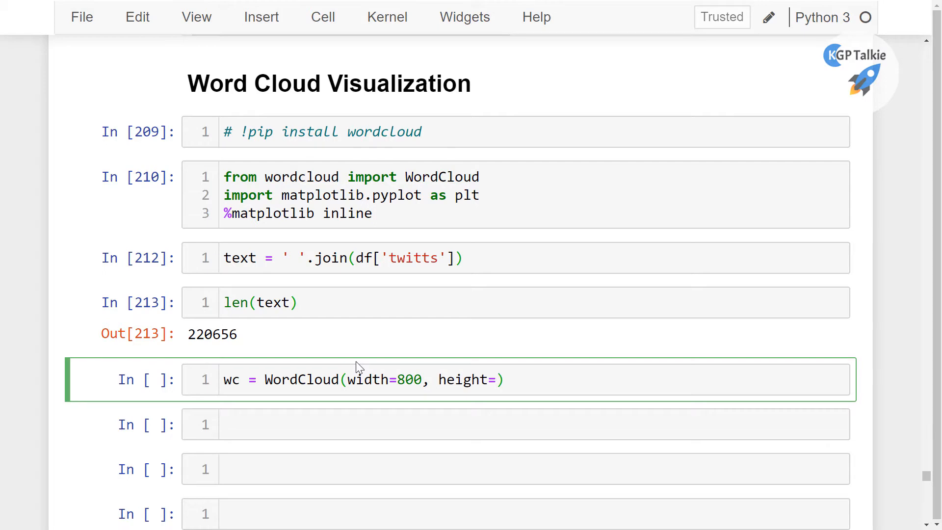
text(400)
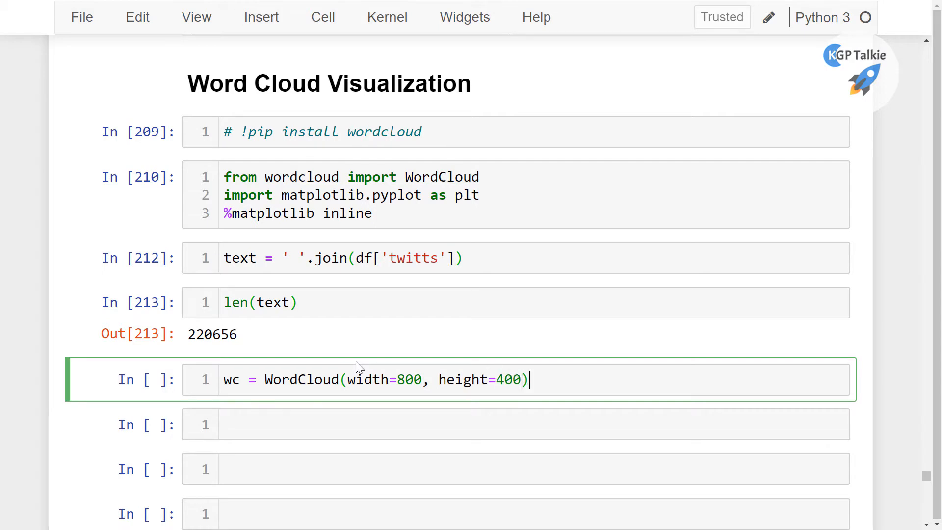
text(.generate(t)
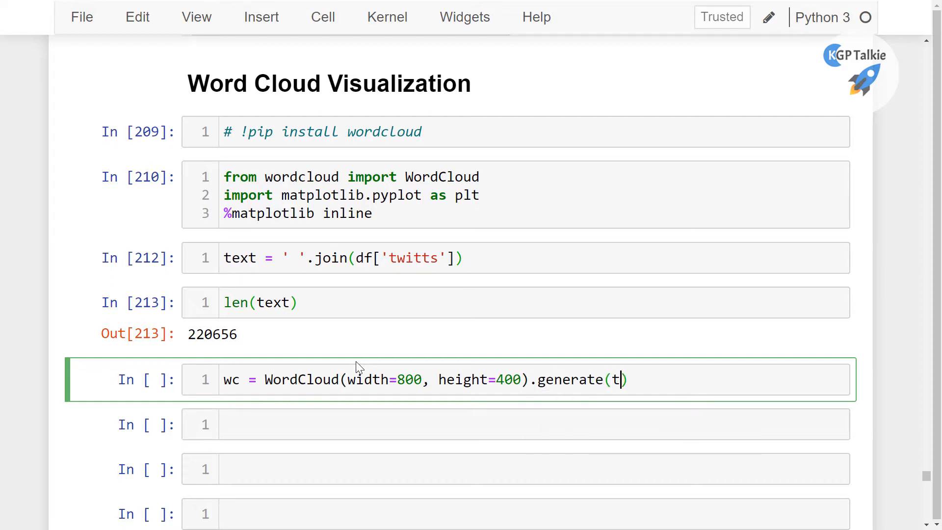
text(ext)
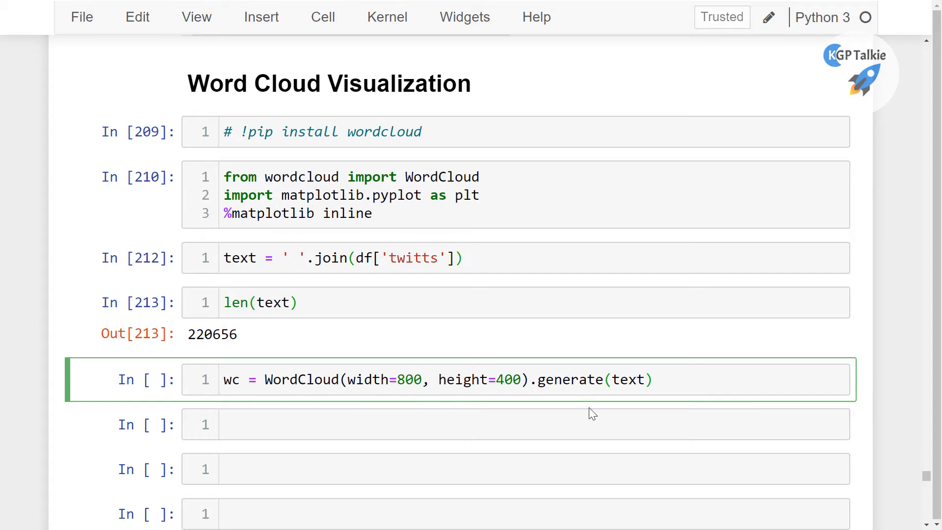
Step: Add plt.imshow(wc), plt.axis('off') and plt.show() lines, then run the cell
key(enter)
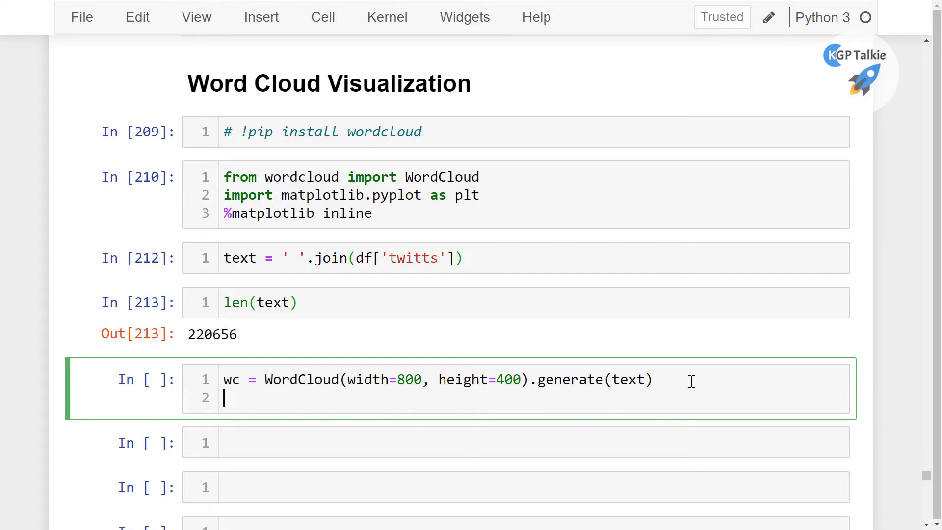
text(plt.)
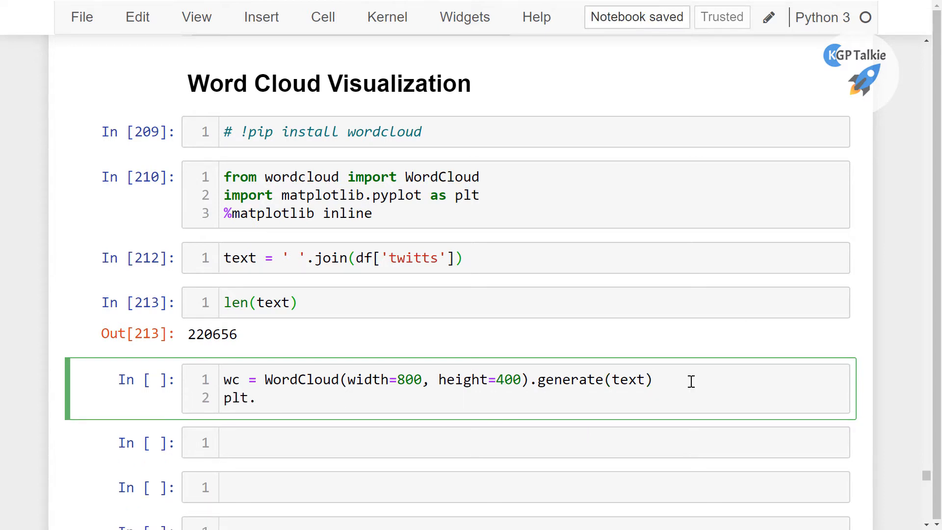
text(imshow)
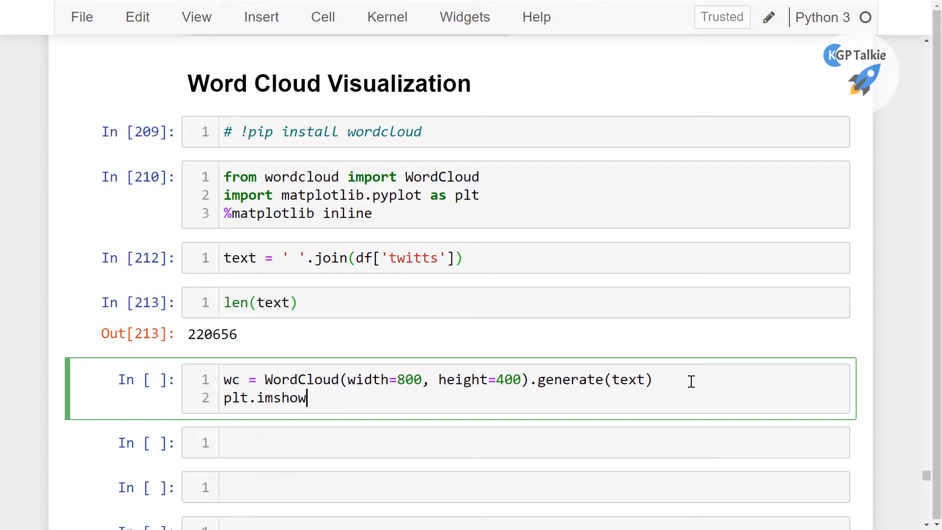
text((wc))
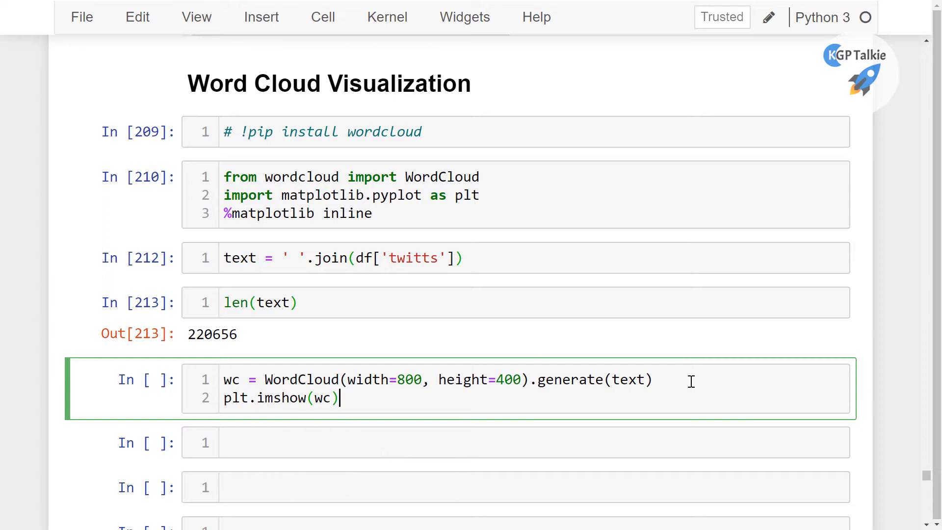
text(pl)
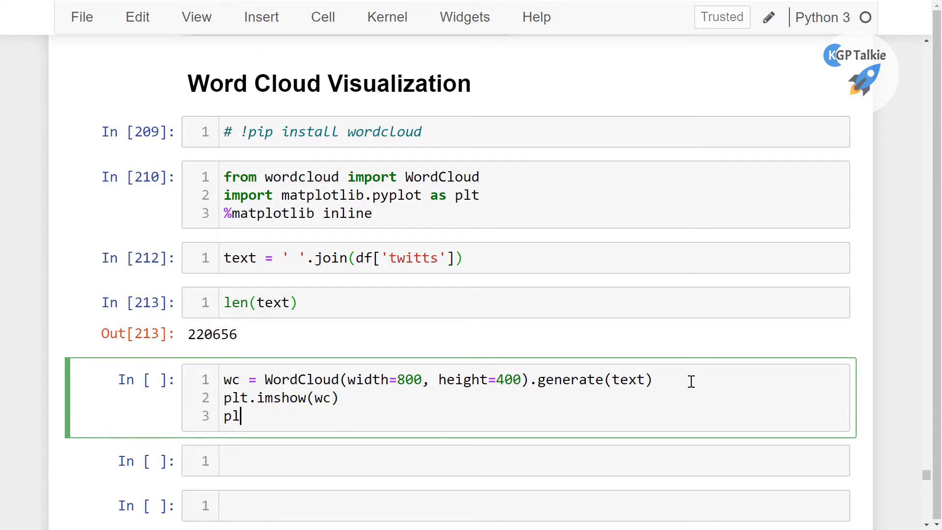
text(t.axis)
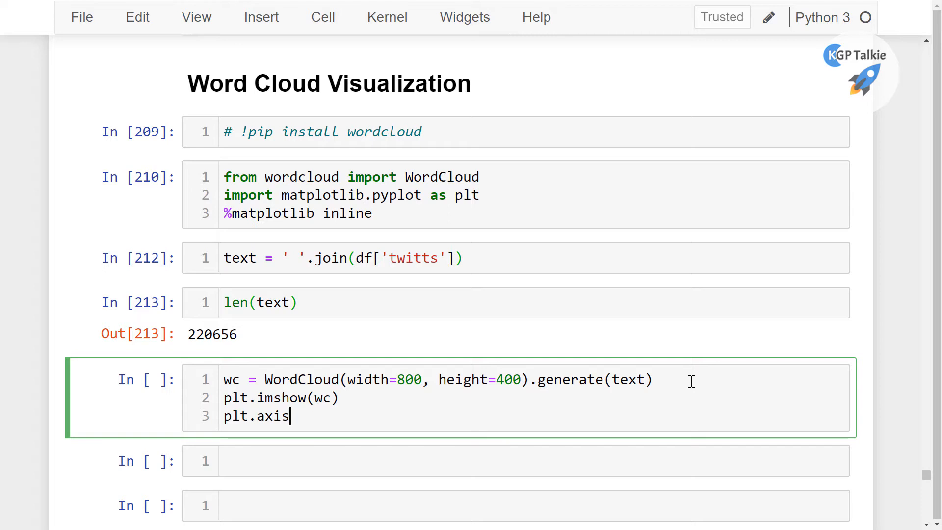
text((''))
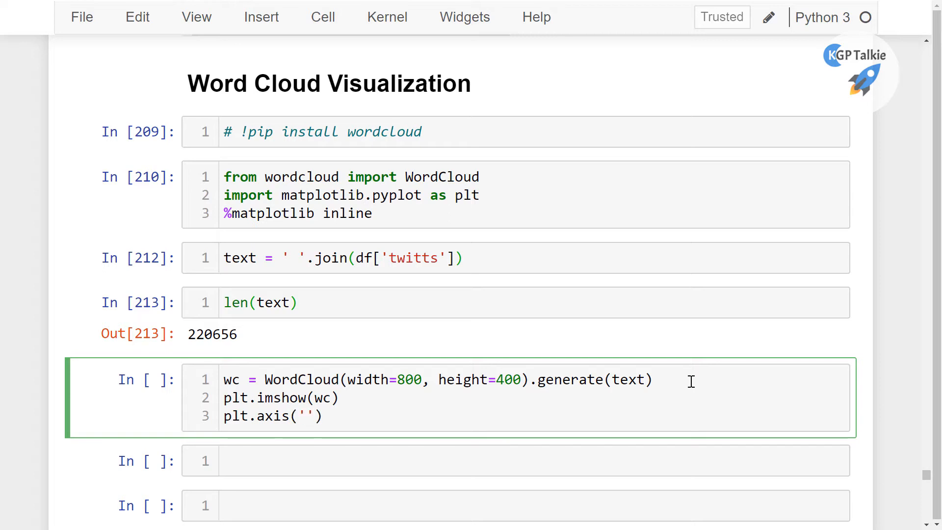
text(off)
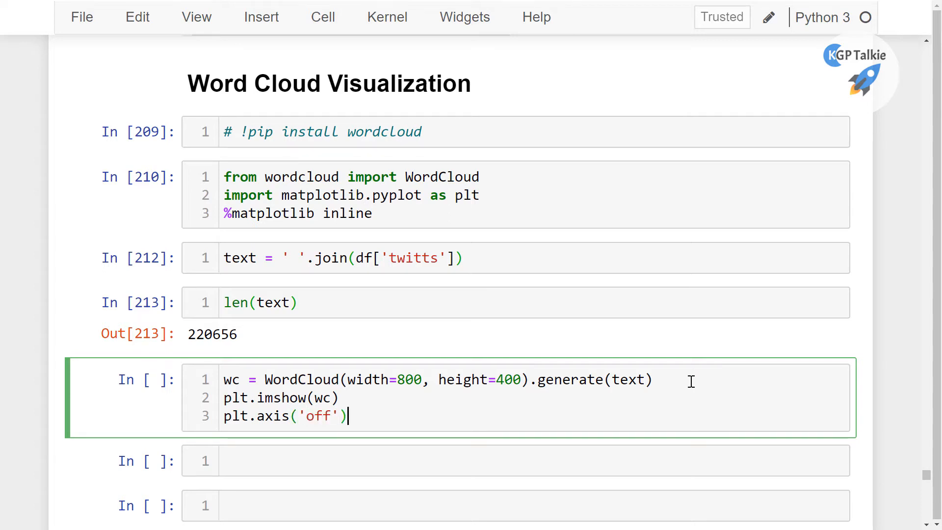
text(plt)
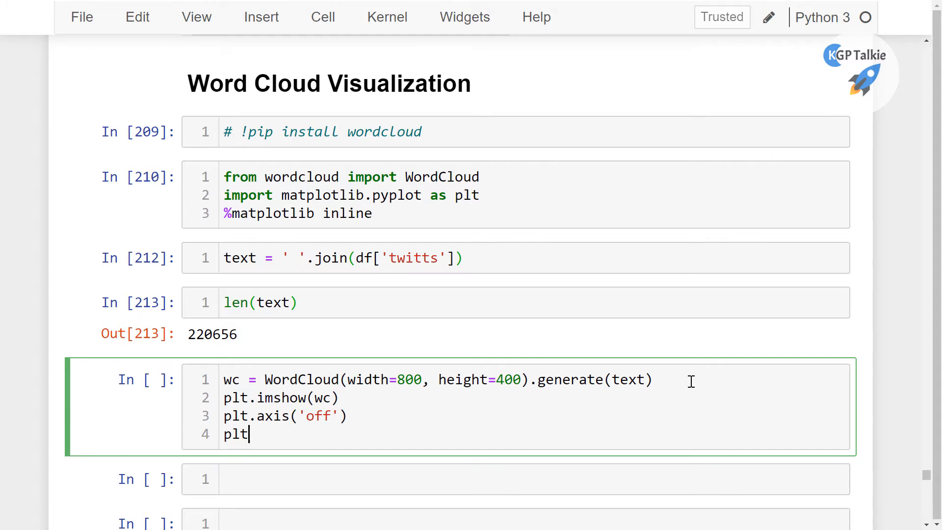
text(.show())
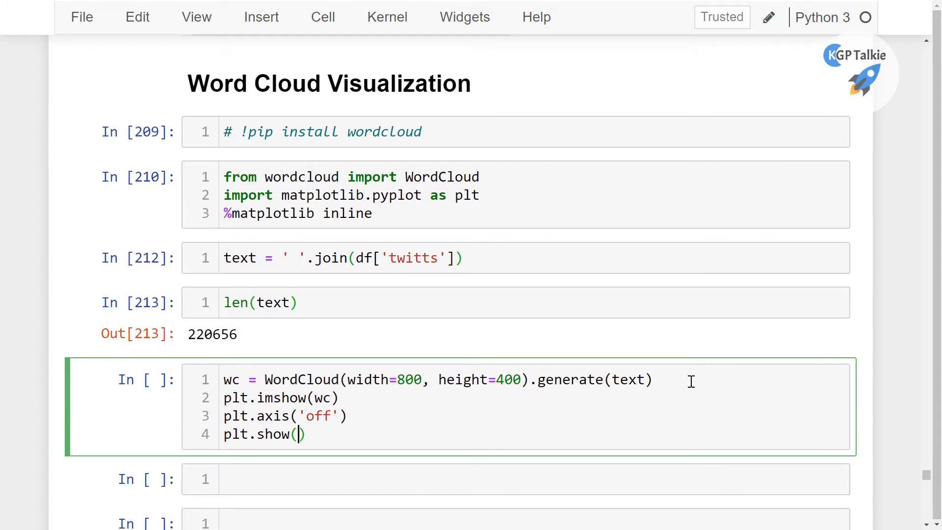
key(shift+enter)
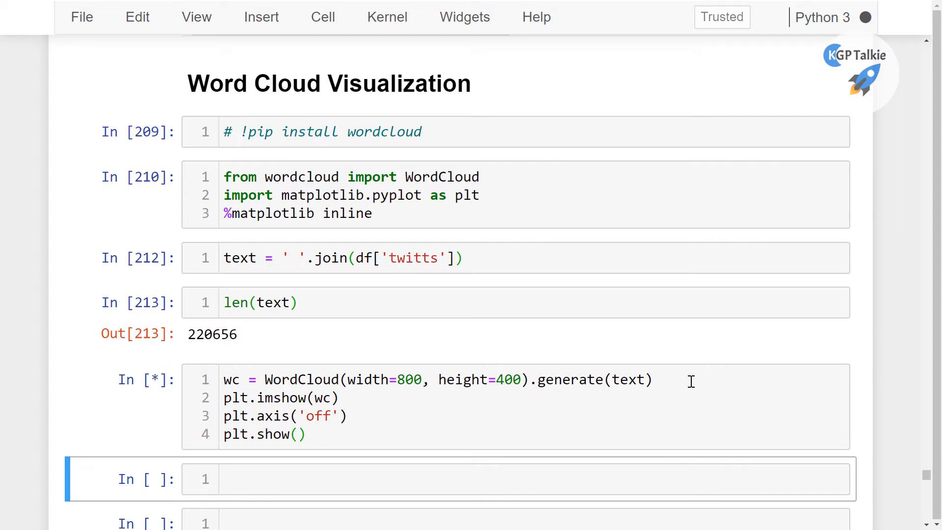
Step: Scroll down to view the rendered word cloud featuring love, day, now and good
scroll(down, 3)
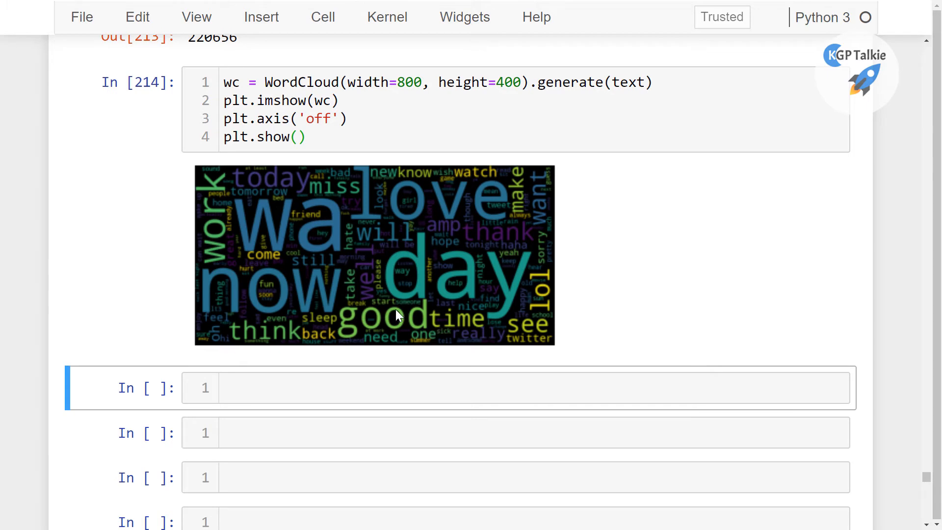
mouse_move(375, 217)
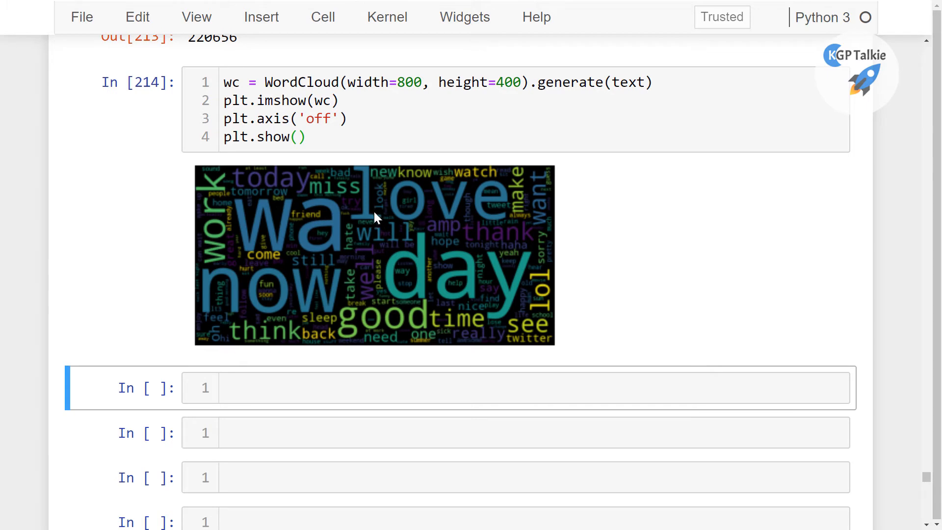
mouse_move(410, 280)
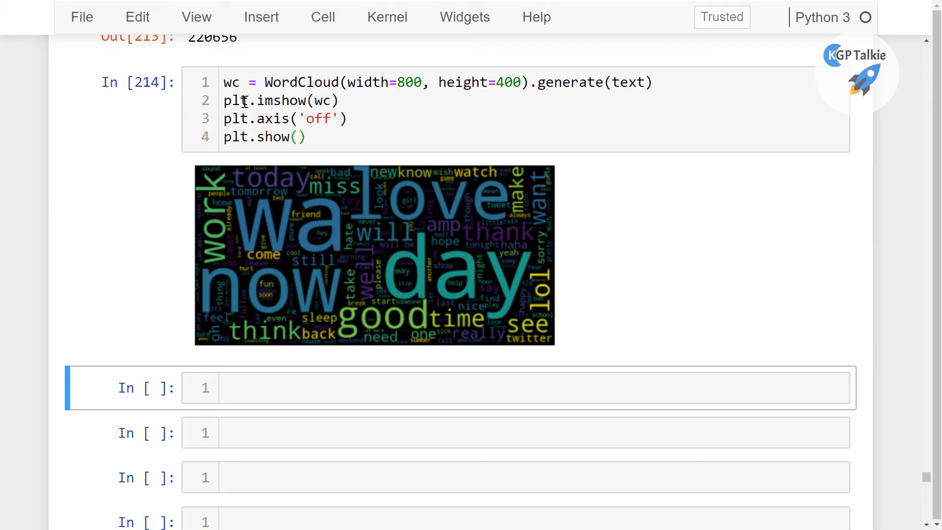
mouse_move(252, 281)
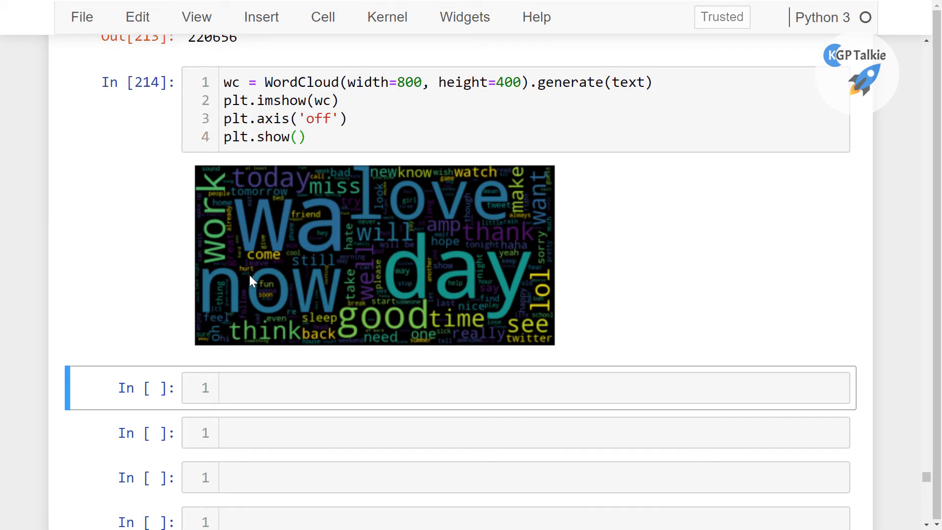
mouse_move(438, 203)
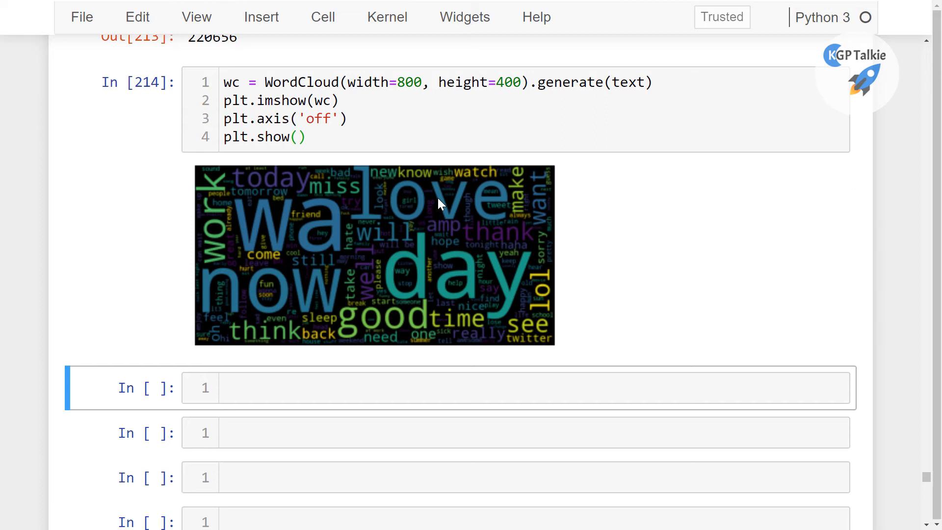
mouse_move(255, 345)
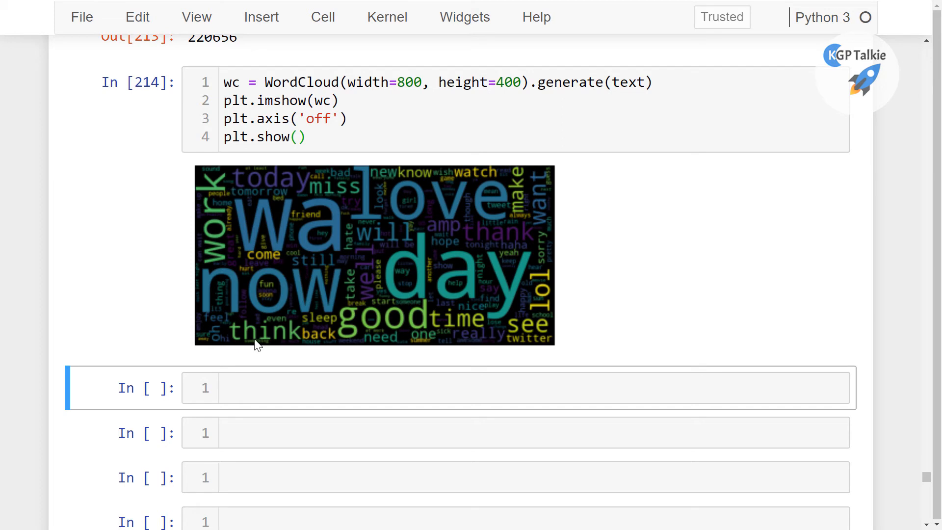
mouse_move(521, 194)
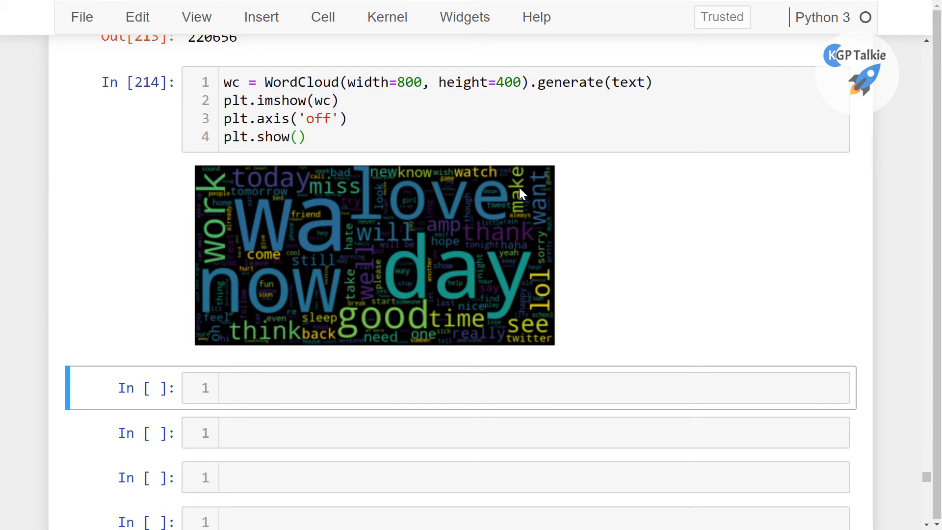
mouse_move(334, 319)
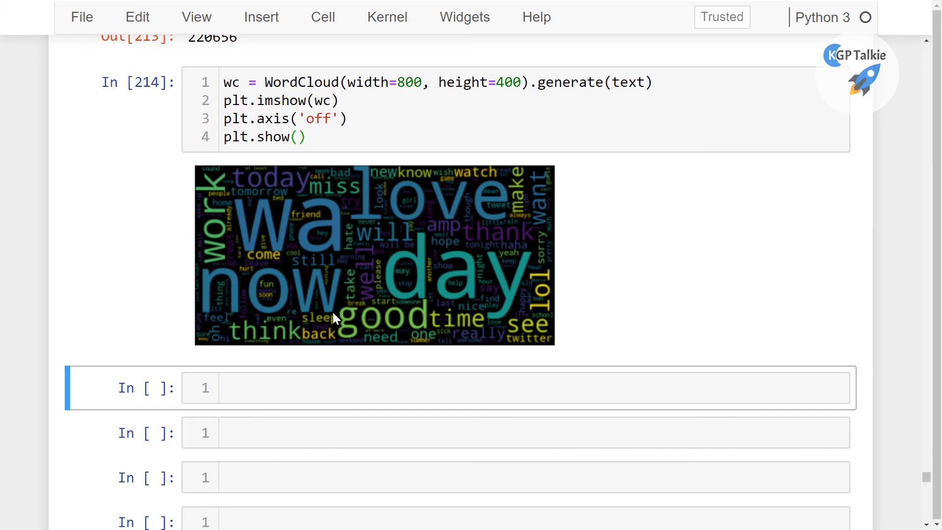
mouse_move(294, 227)
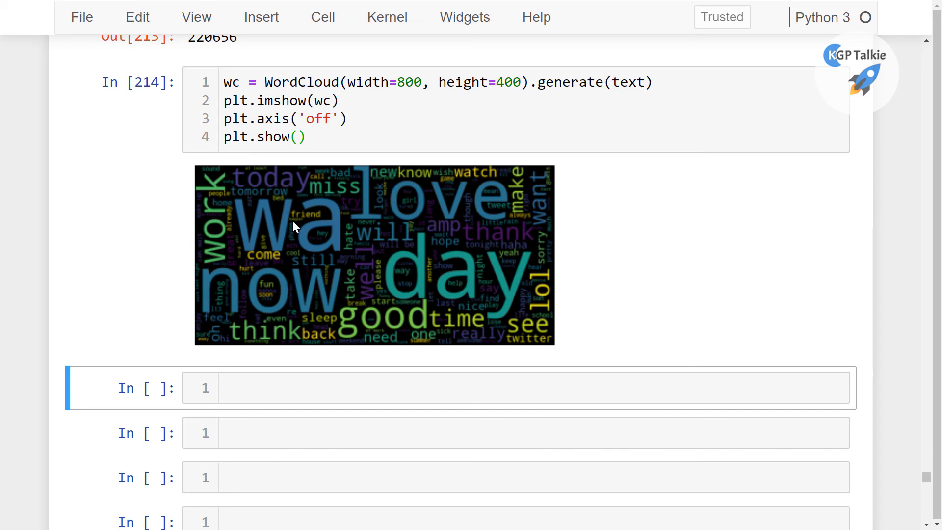